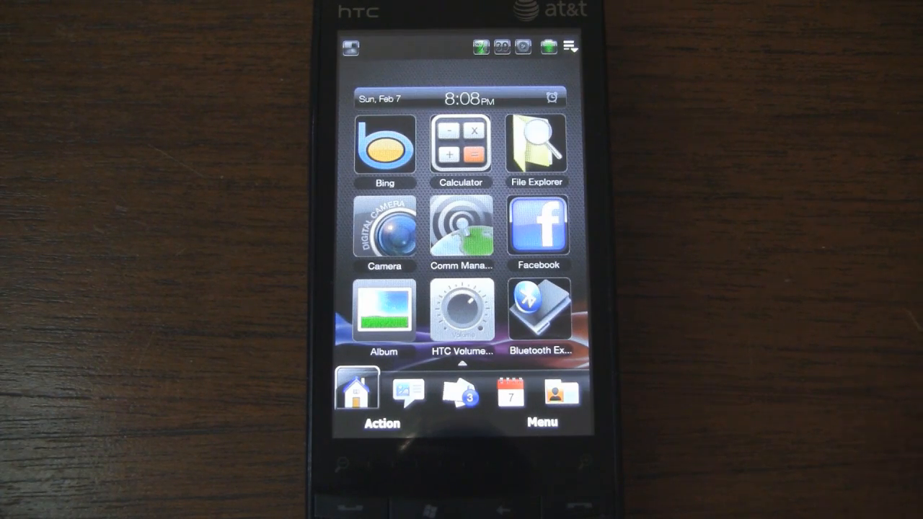
Swipe the Home tab to reveal the quick link panel with Marketplace, Skyfire, Facebook and Opera Browser.
{"action": "scroll", "scroll_direction": "down", "scroll_amount": 3}
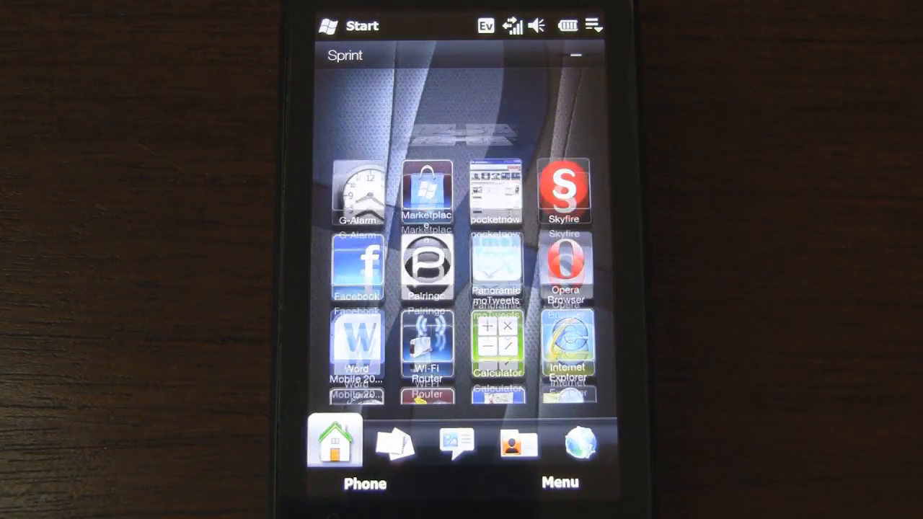
{"action": "scroll", "scroll_direction": "up", "scroll_amount": 3}
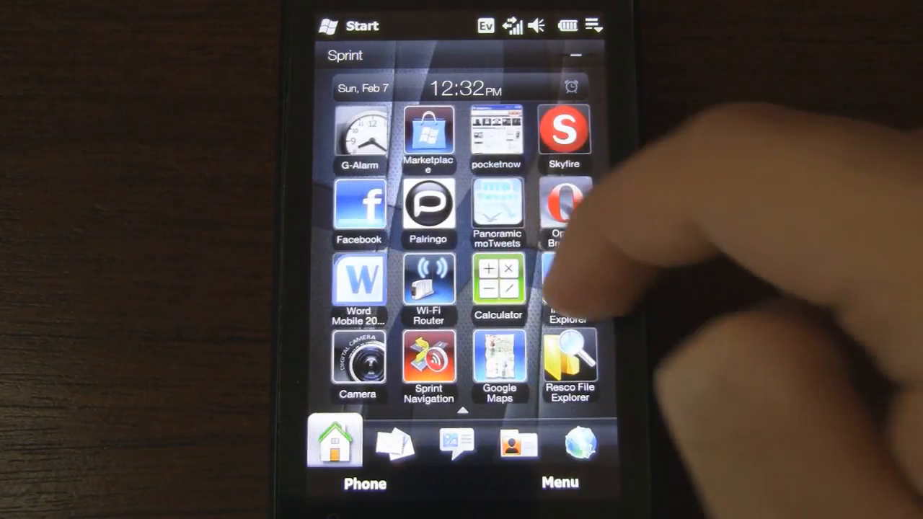
Swipe to the 16-icon panel running from G-Alarm and Marketplace to Camera and Resco File Explorer.
{"action": "scroll", "scroll_direction": "left", "scroll_amount": 3}
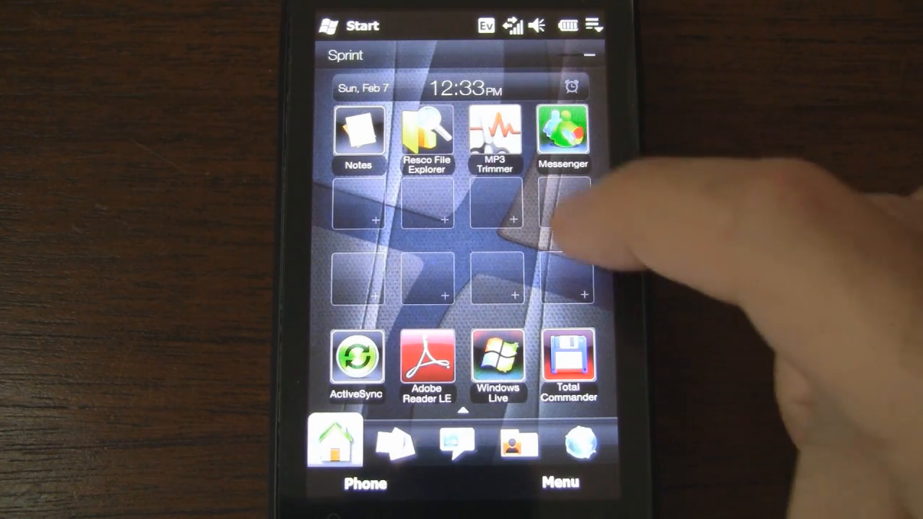
Start adding a shortcut to an empty + slot, showing the Program, Contact and Bookmark choices.
{"action": "left_click", "coordinate": [564, 216]}
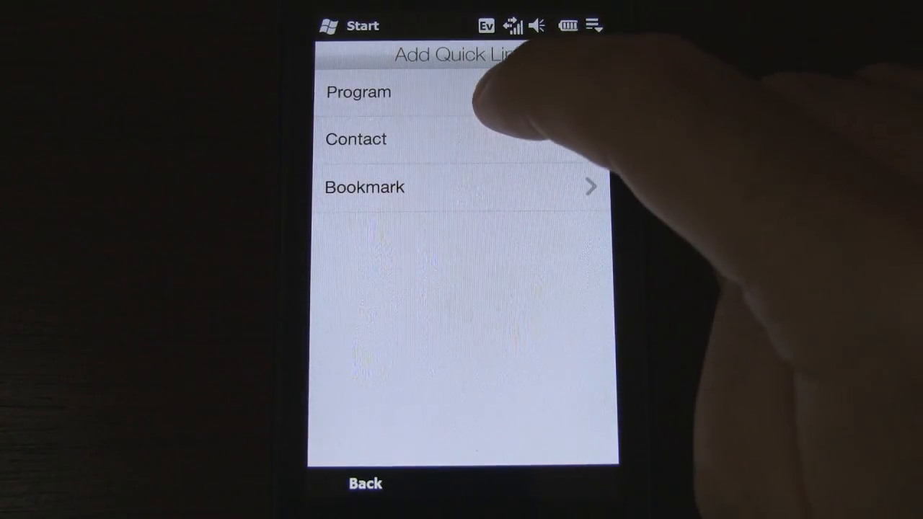
{"action": "left_click", "coordinate": [357, 93]}
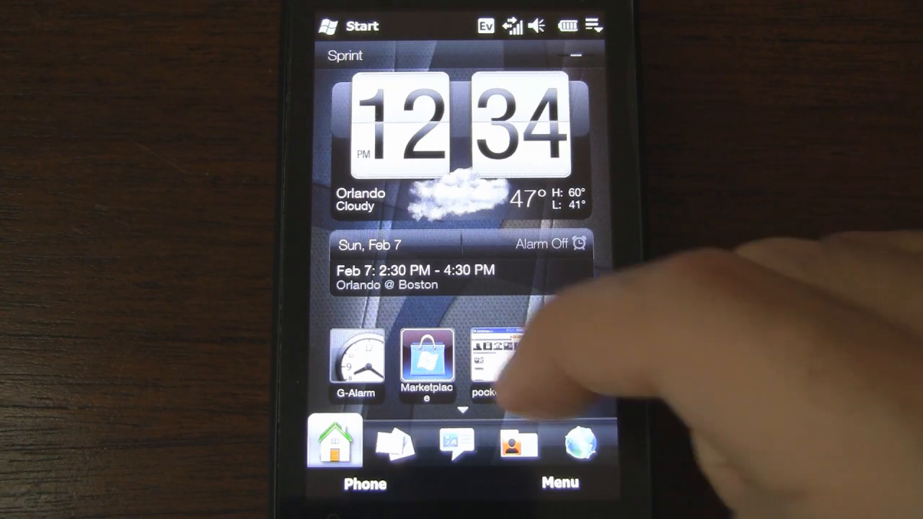
Swipe the quick link row to show Resco File Explorer, MP3 Trimmer and Messenger.
{"action": "scroll", "scroll_direction": "left", "scroll_amount": 3}
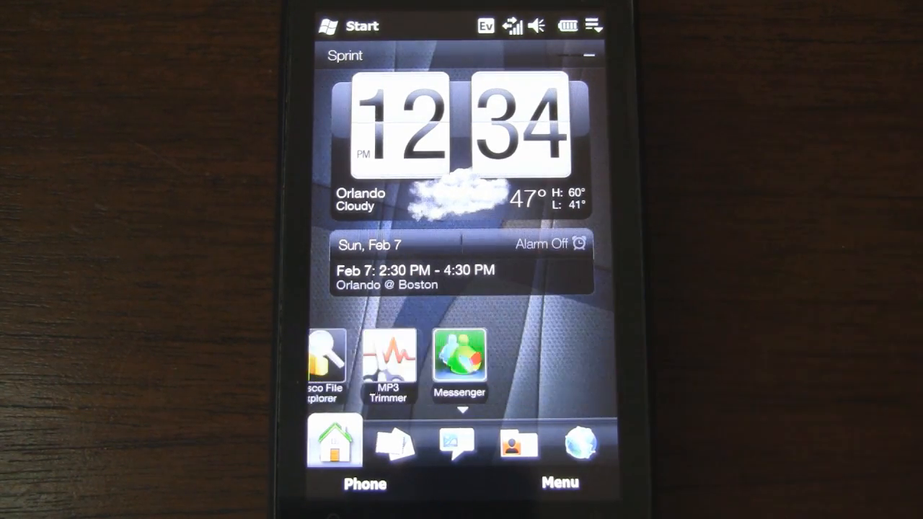